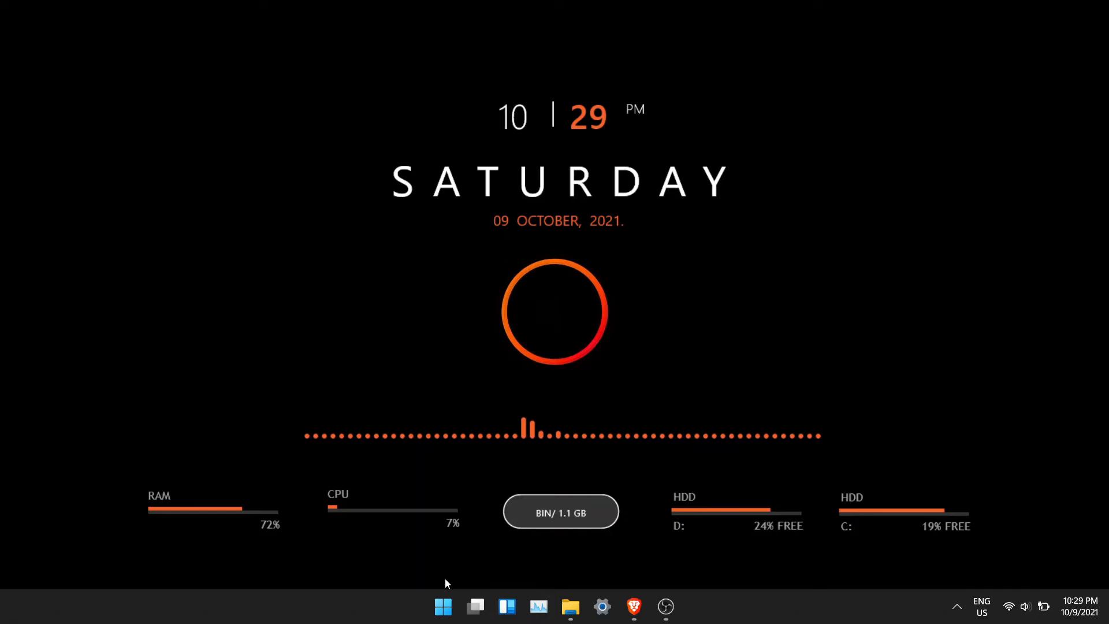
Download the Rainmeter 4.5.4 release from rainmeter.net
click(444, 607)
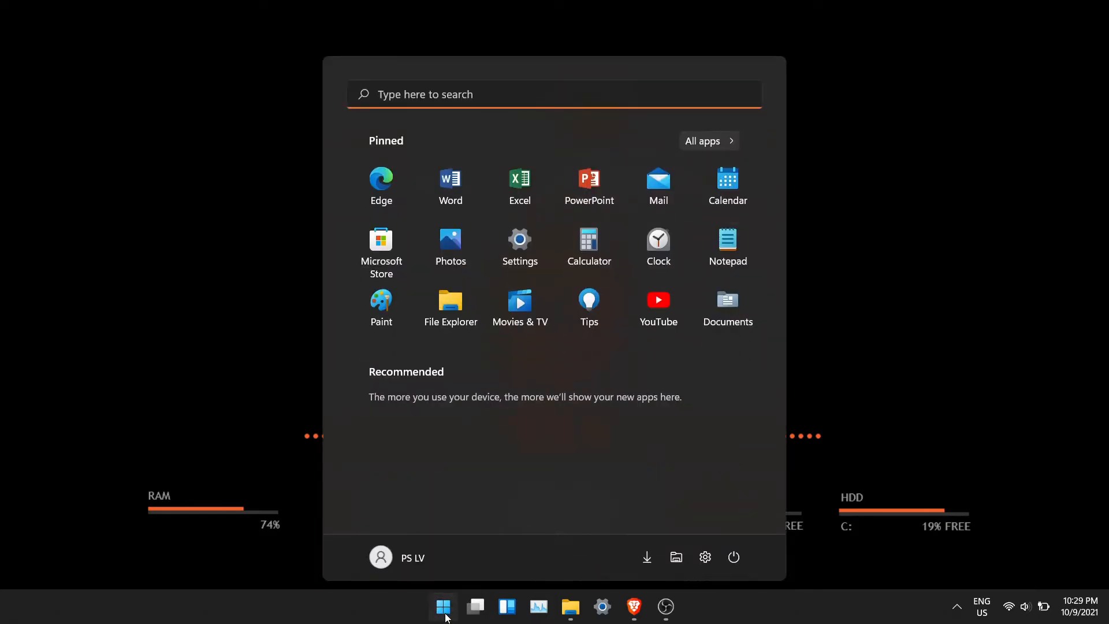
click(443, 606)
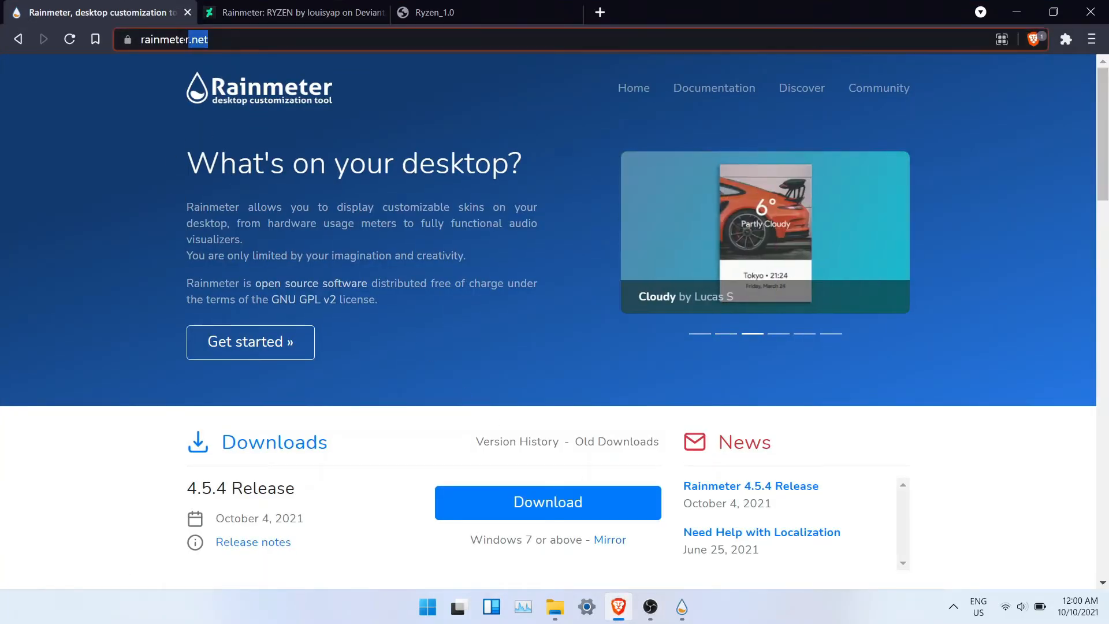
click(135, 305)
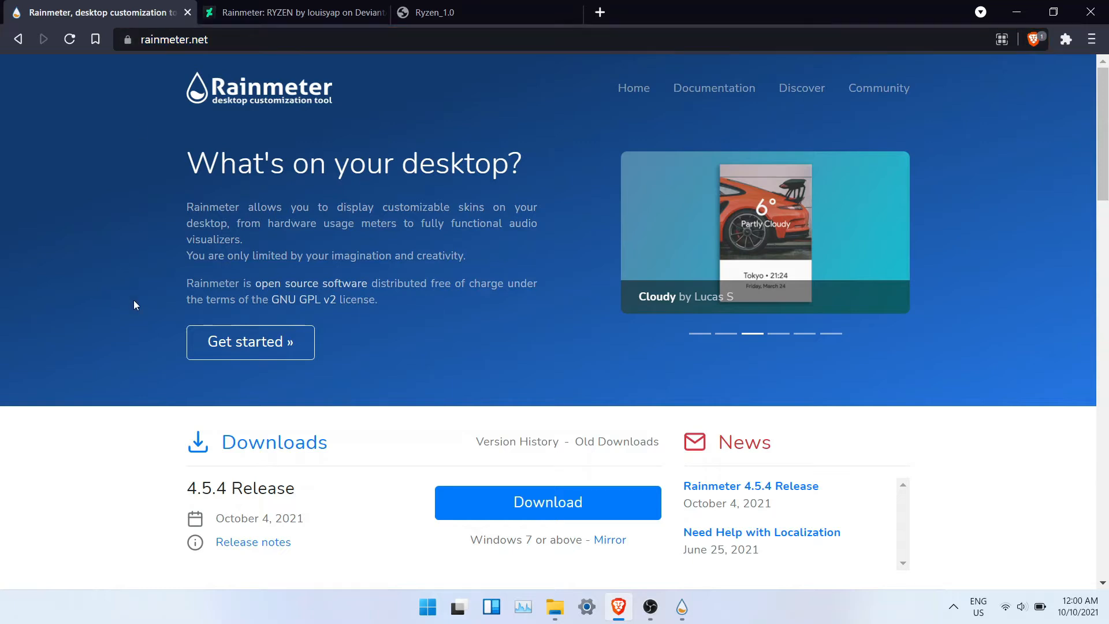
click(546, 503)
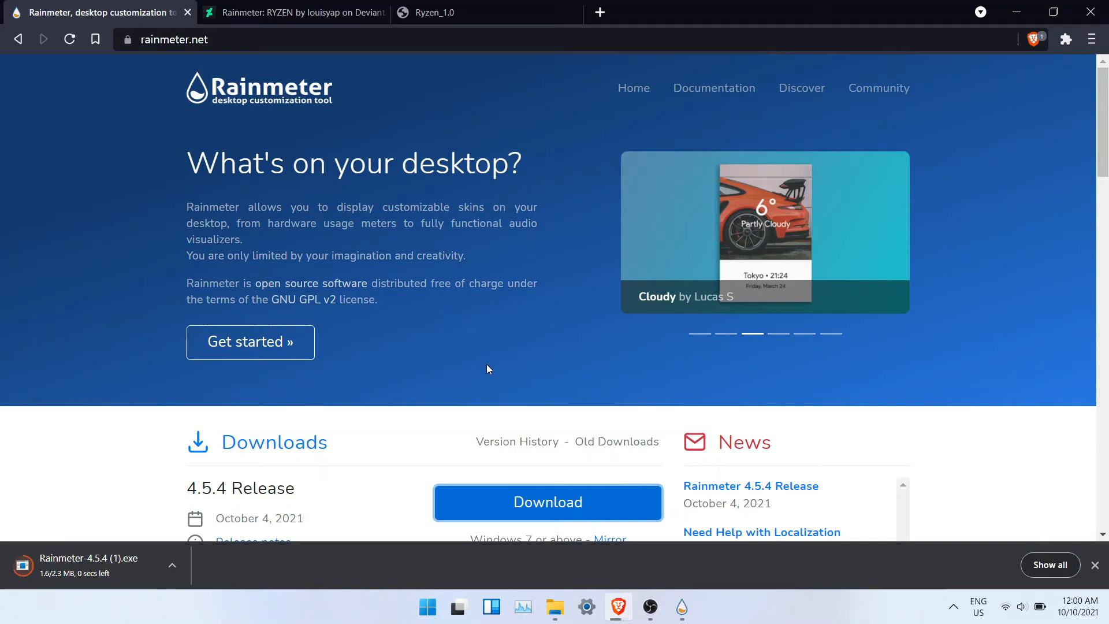
Switch to the Ryzen_1.0 skin's MediaFire download page
click(485, 12)
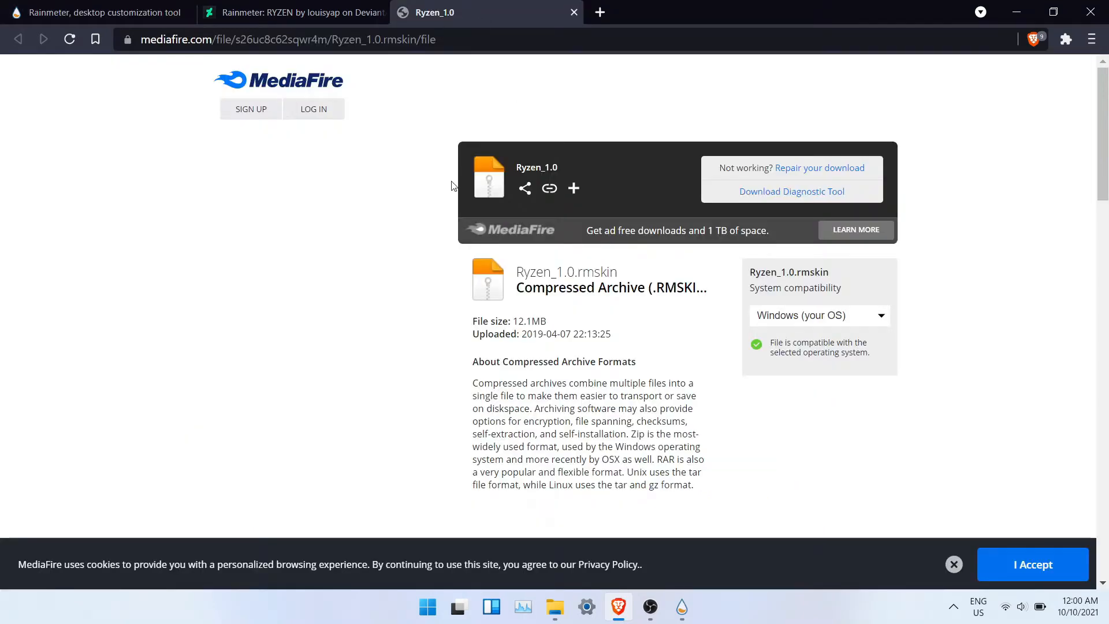
mouse_move(357, 178)
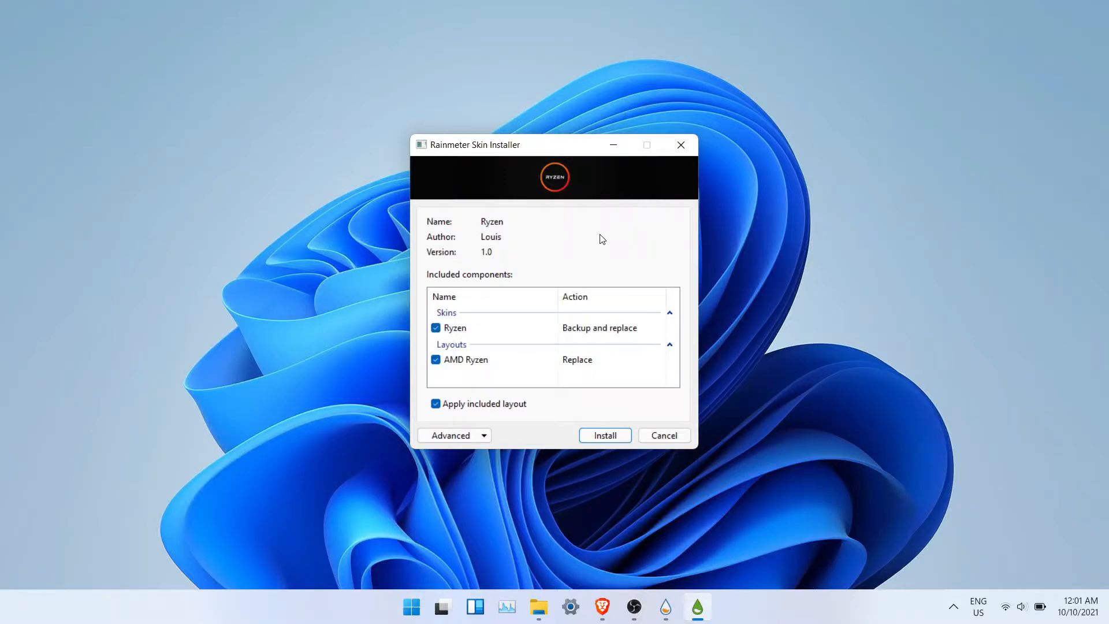
mouse_move(541, 263)
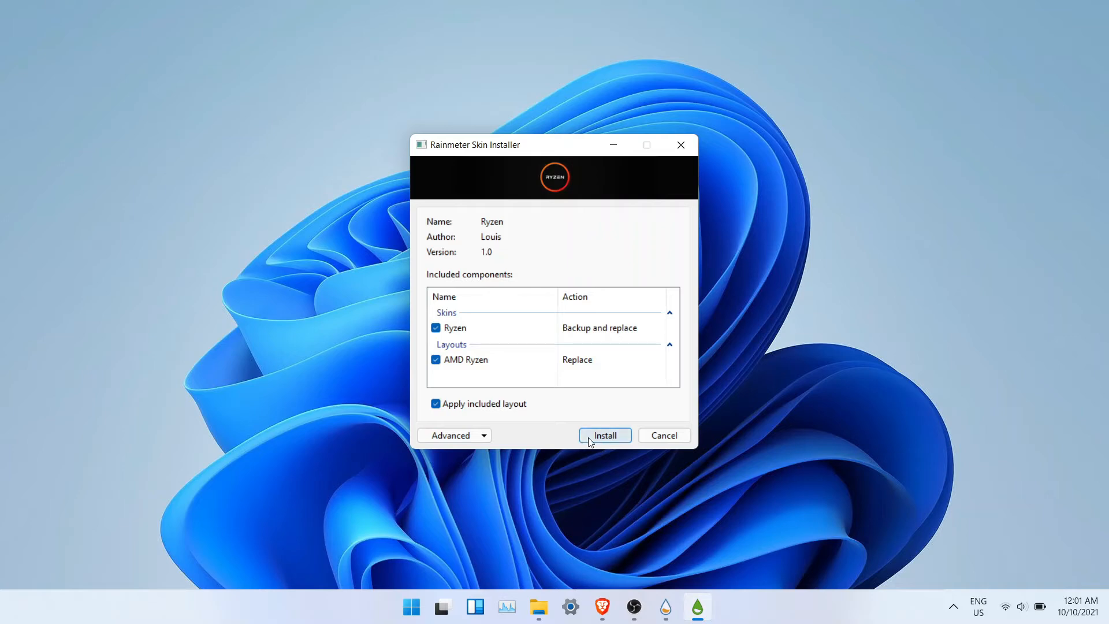
mouse_move(683, 167)
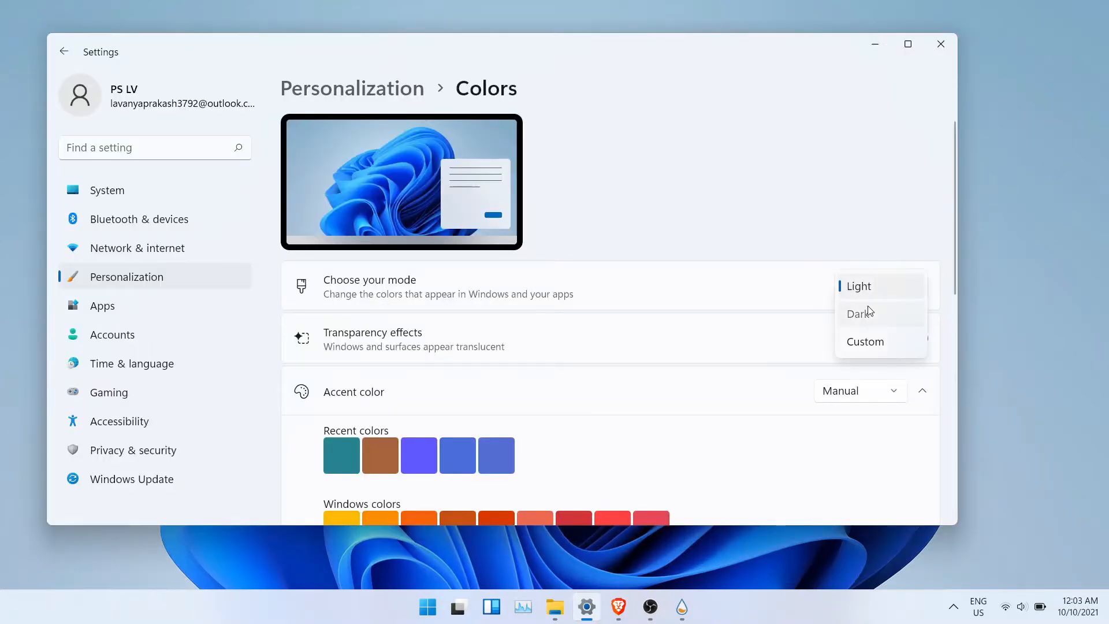
Choose Dark mode in Colors and set the black red-ring image as the desktop background
click(860, 313)
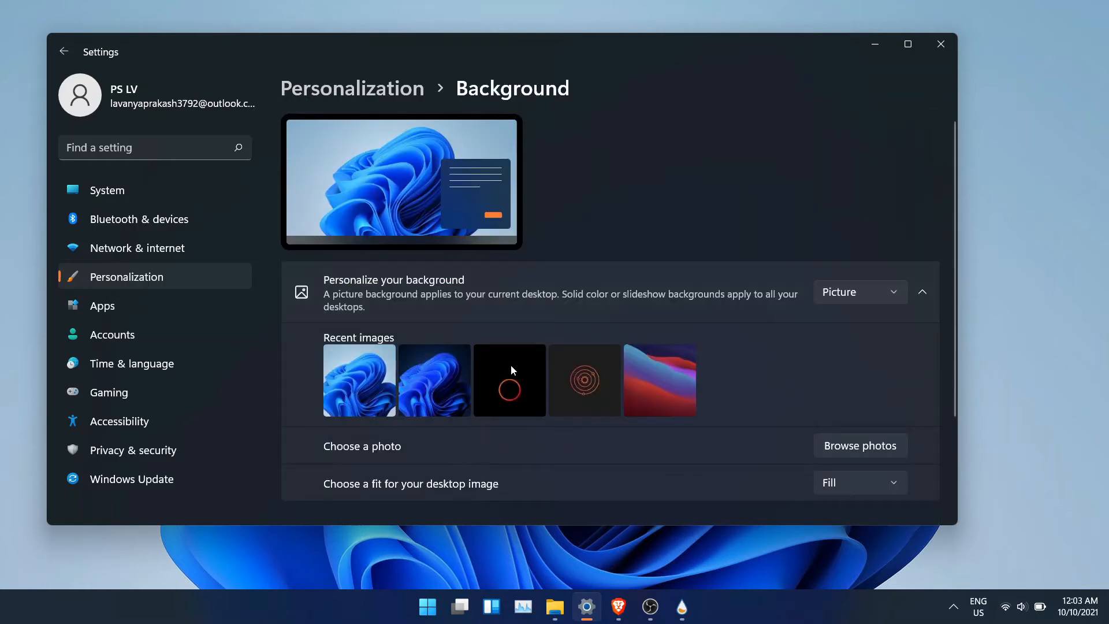
click(508, 379)
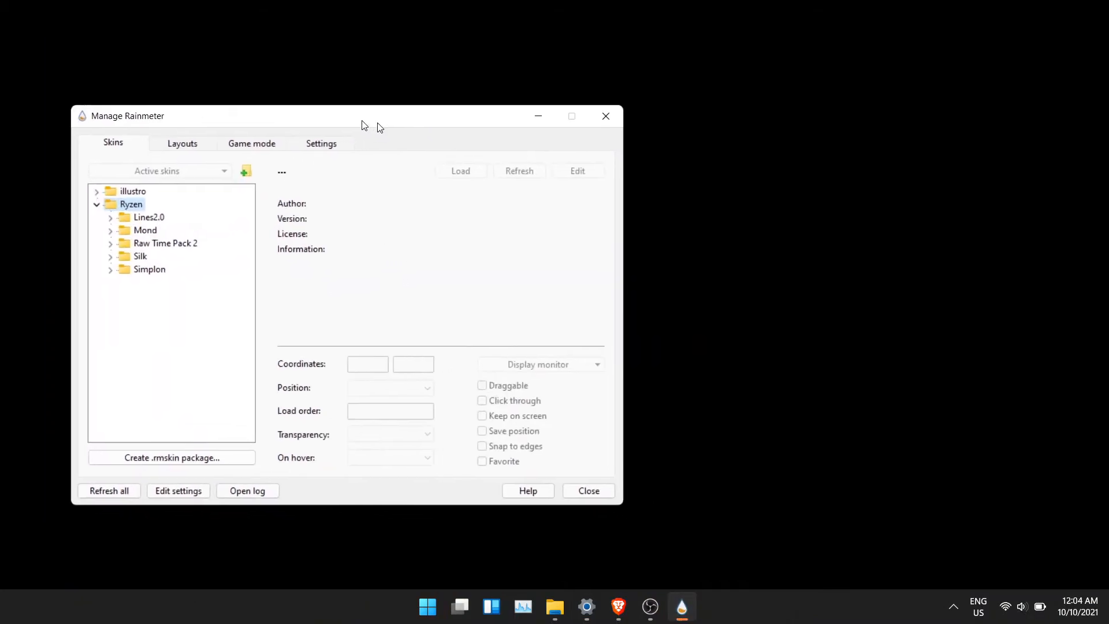
Move Manage Rainmeter aside and expand the Mond folder and its Clock skin in the Skins tree
drag(361, 116, 335, 163)
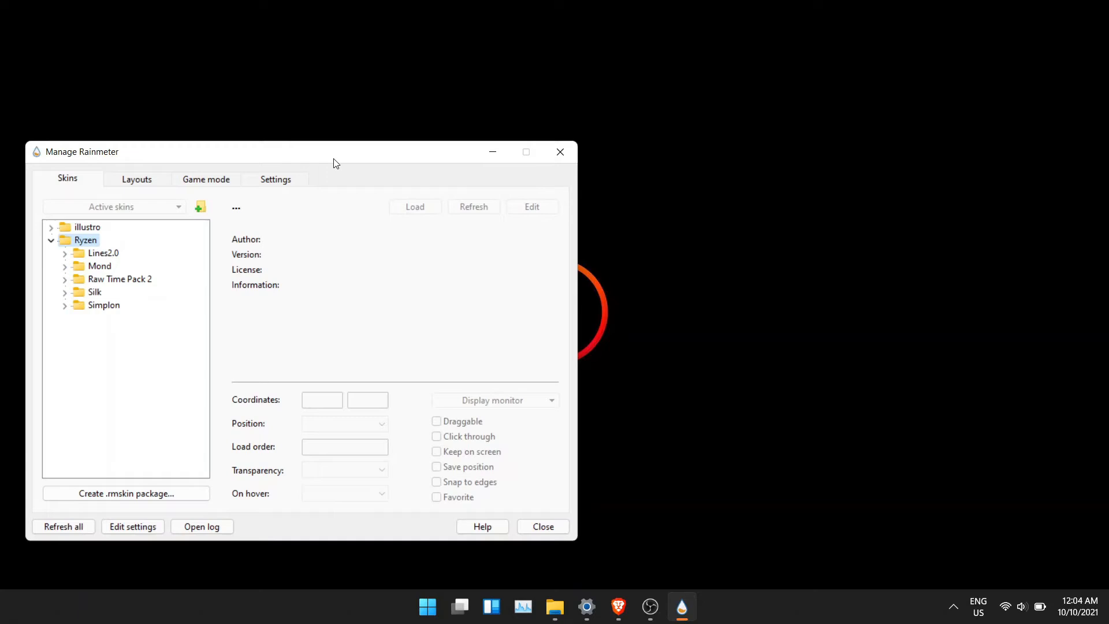
click(64, 253)
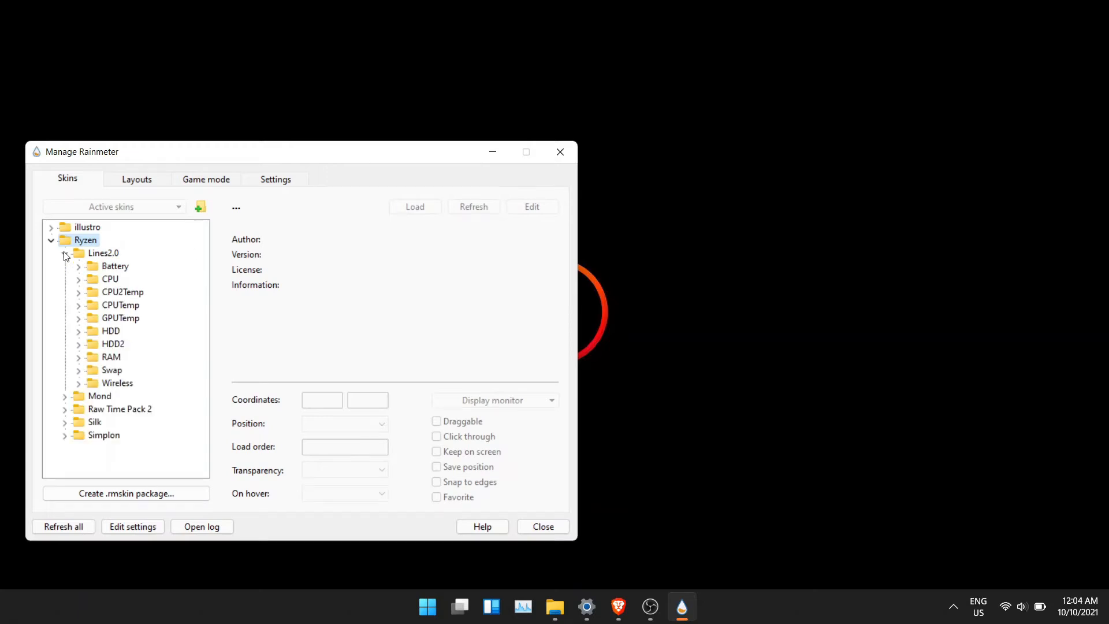
mouse_move(65, 260)
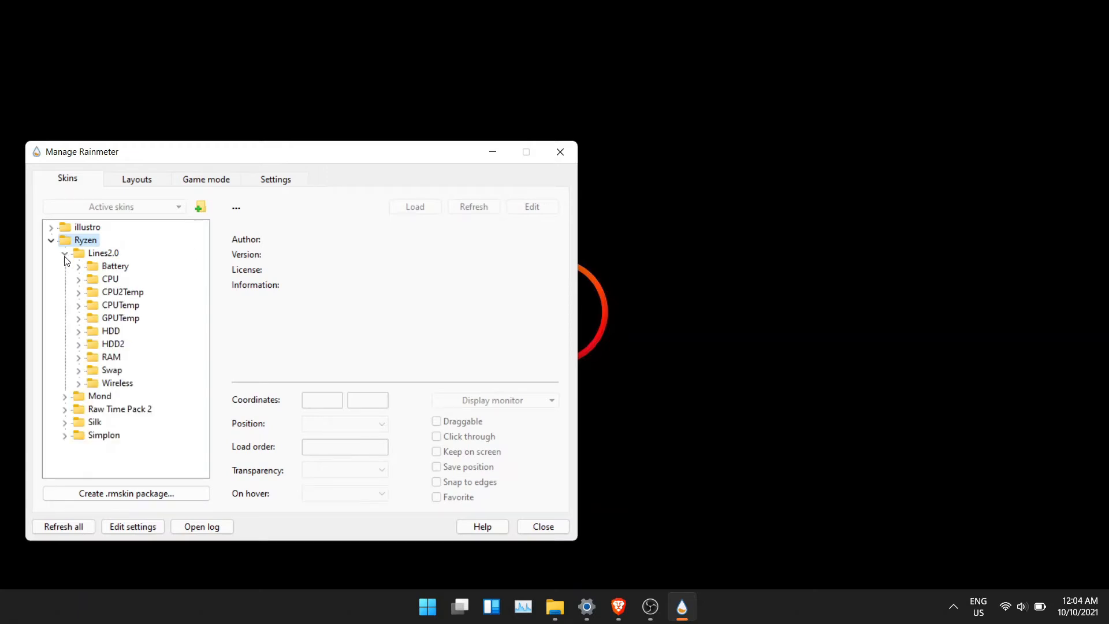
click(65, 253)
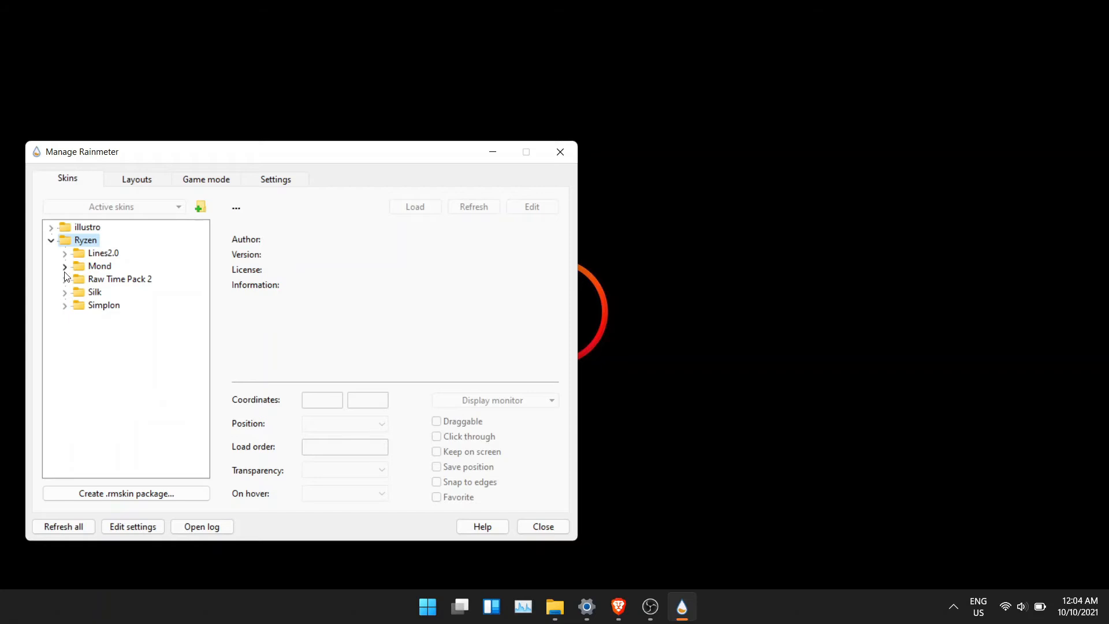
click(65, 266)
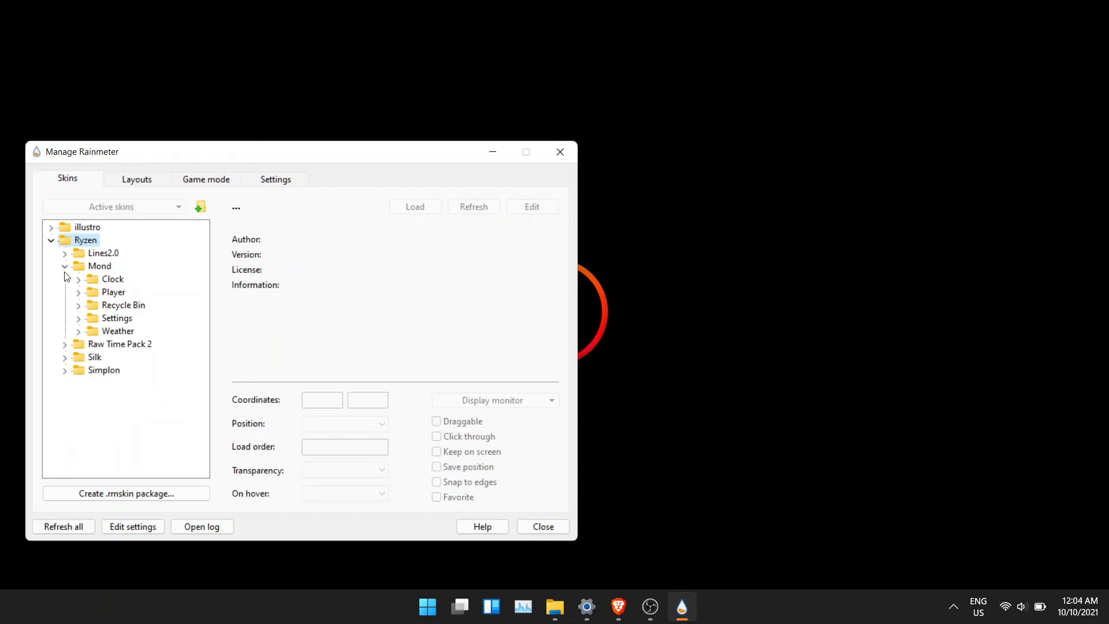
click(79, 279)
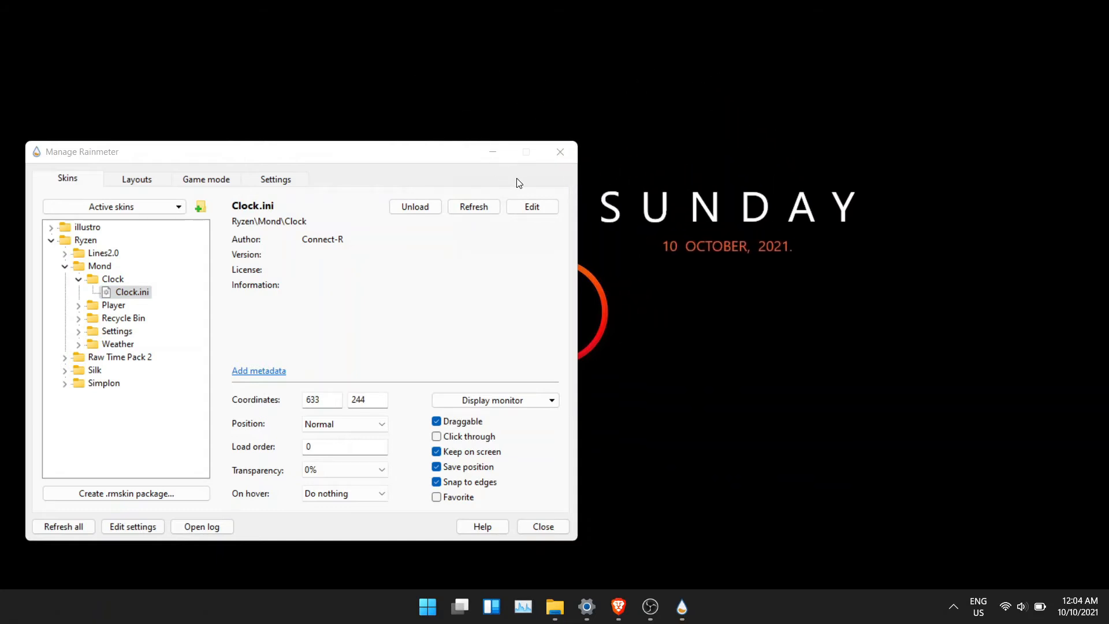
mouse_move(81, 309)
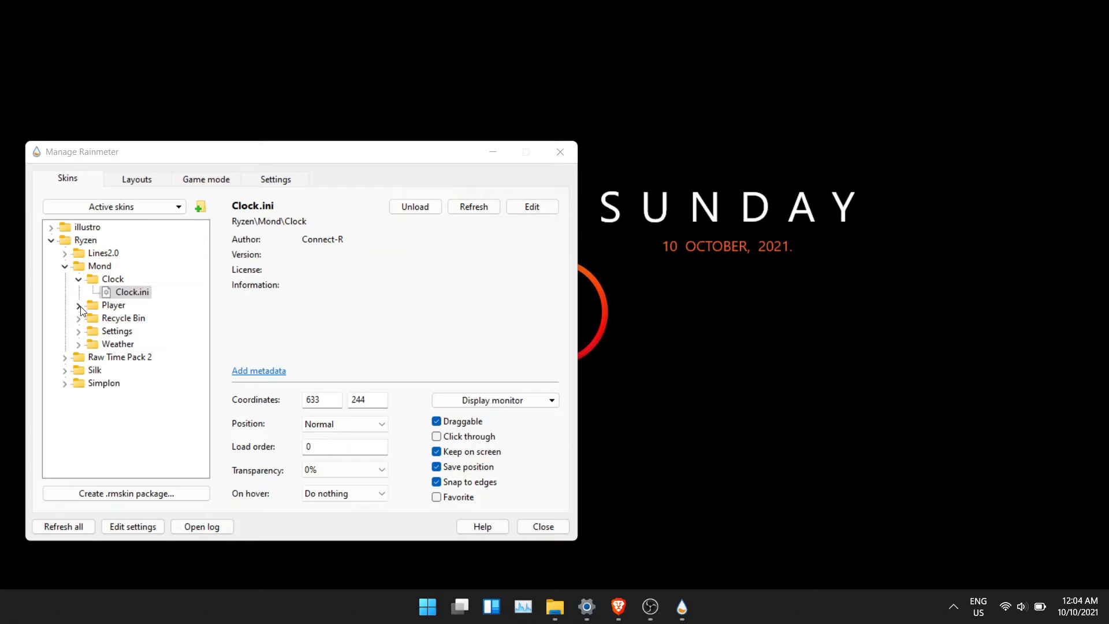
Load the Raw Time 1 clock skin from Raw Time Pack 2 and view it on the desktop
click(65, 363)
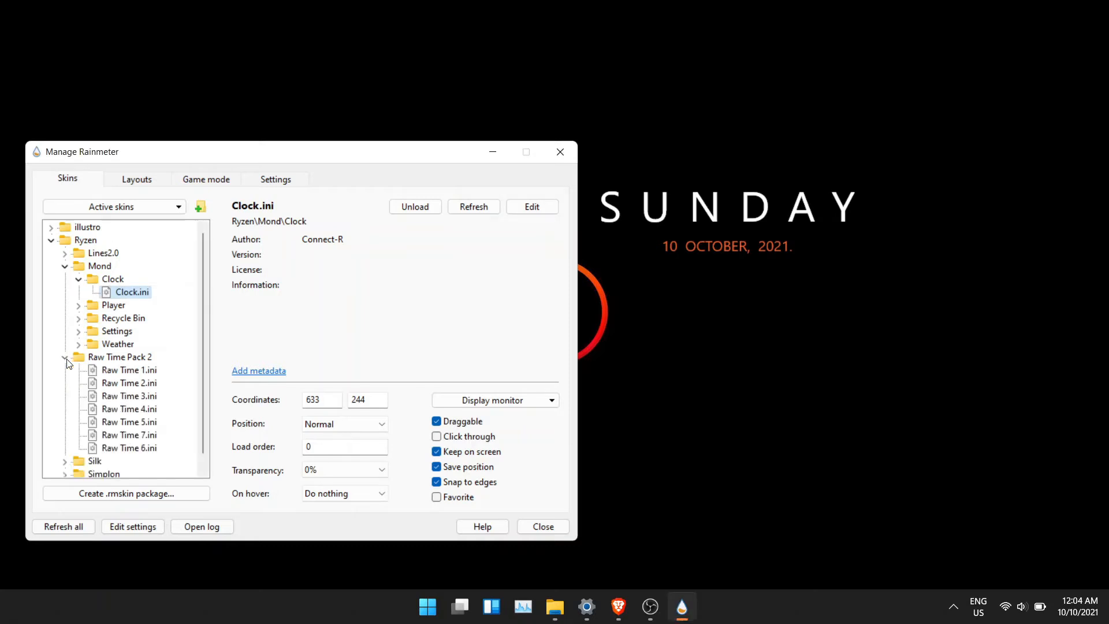
click(128, 370)
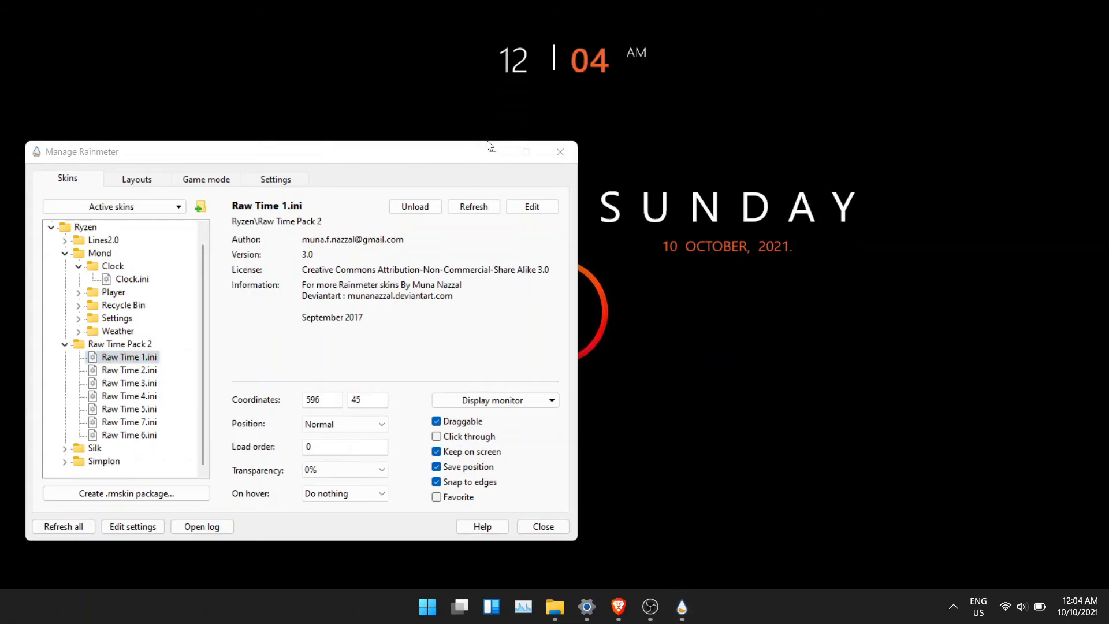
click(542, 527)
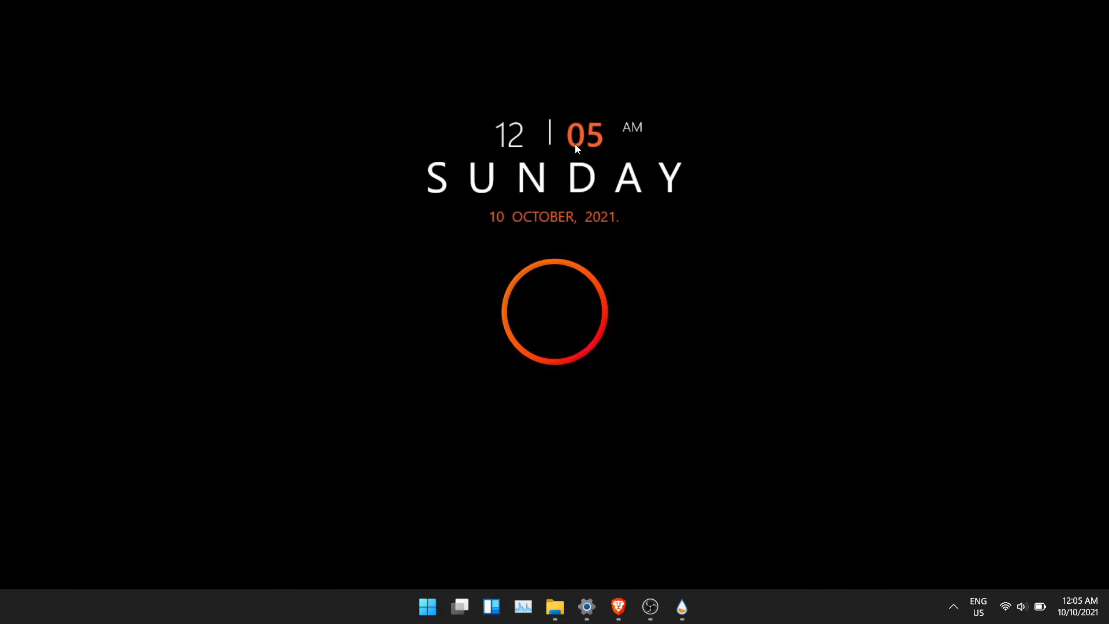
Load the Simplon Visualizer skin to add the dotted bar below the ring
click(682, 607)
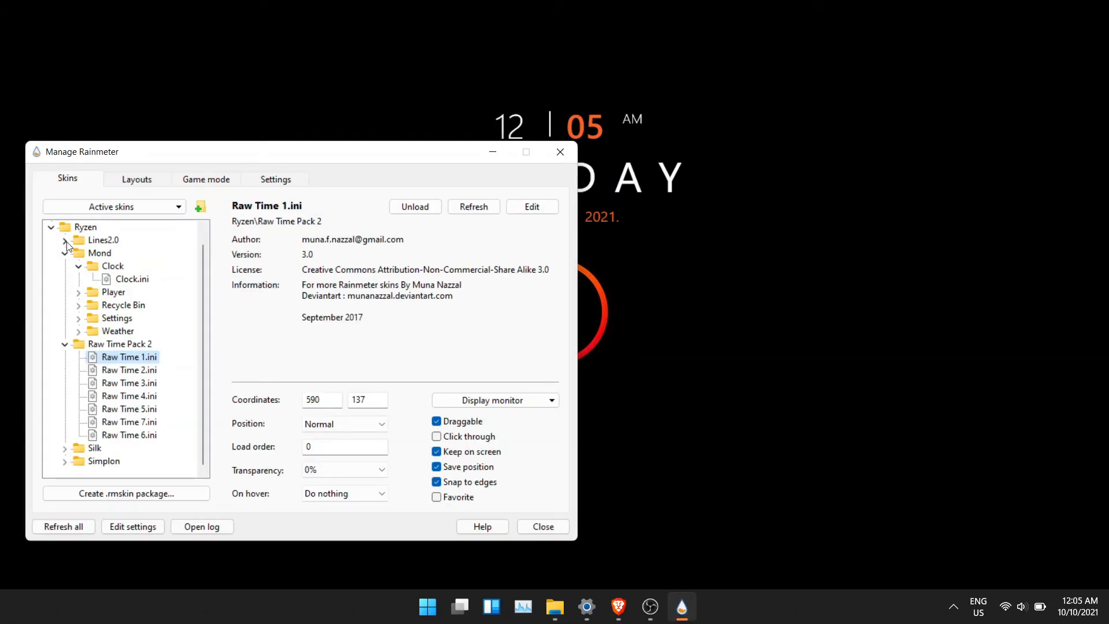
scroll(down, 3)
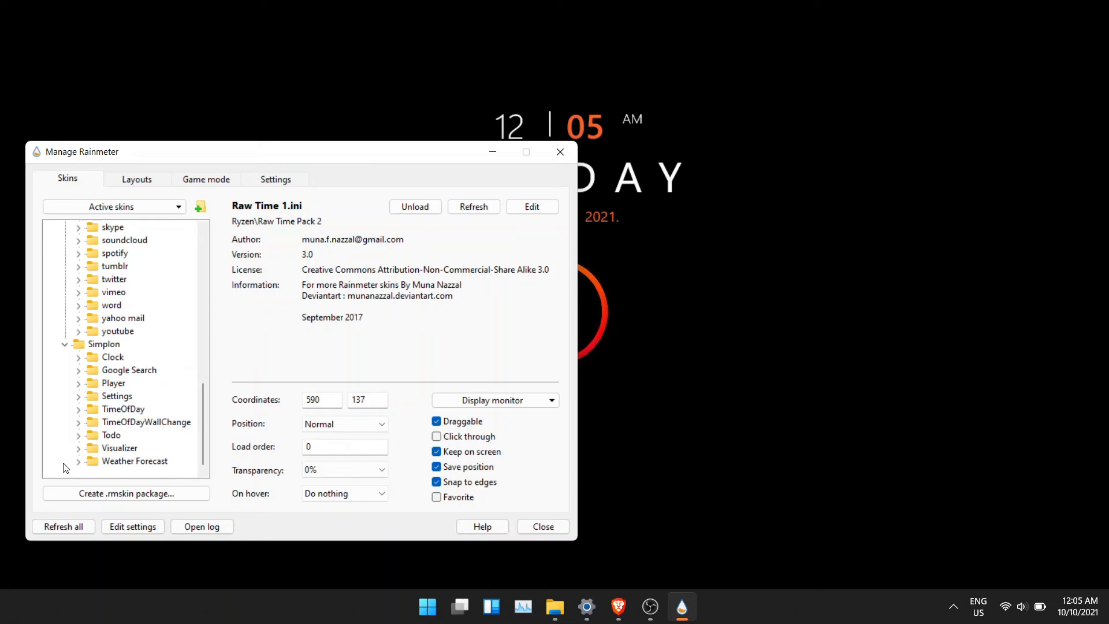
click(119, 434)
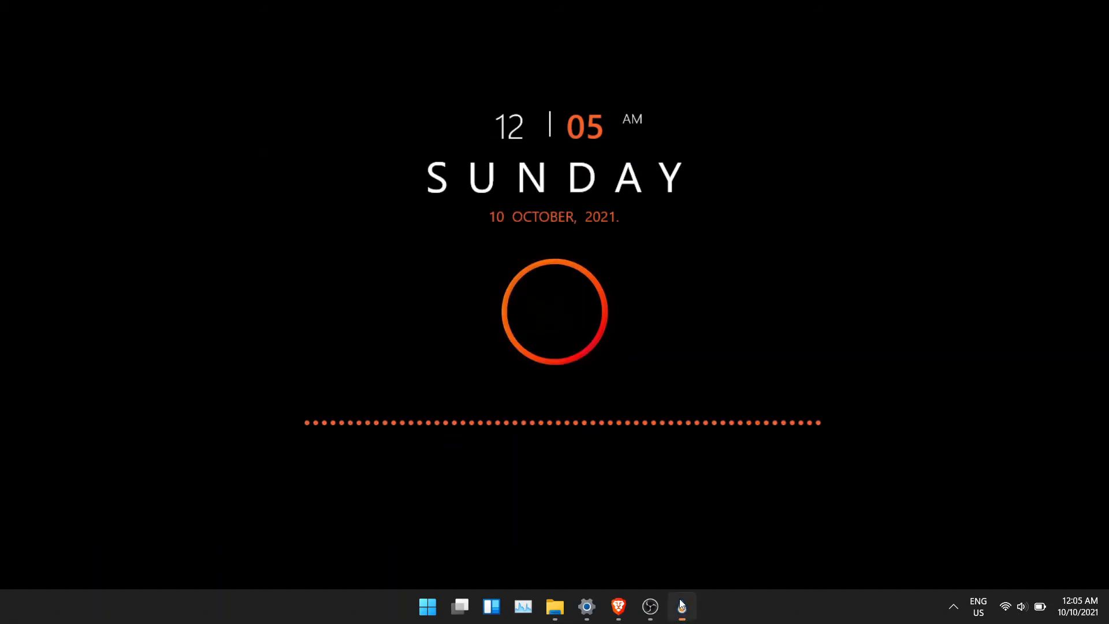
click(682, 606)
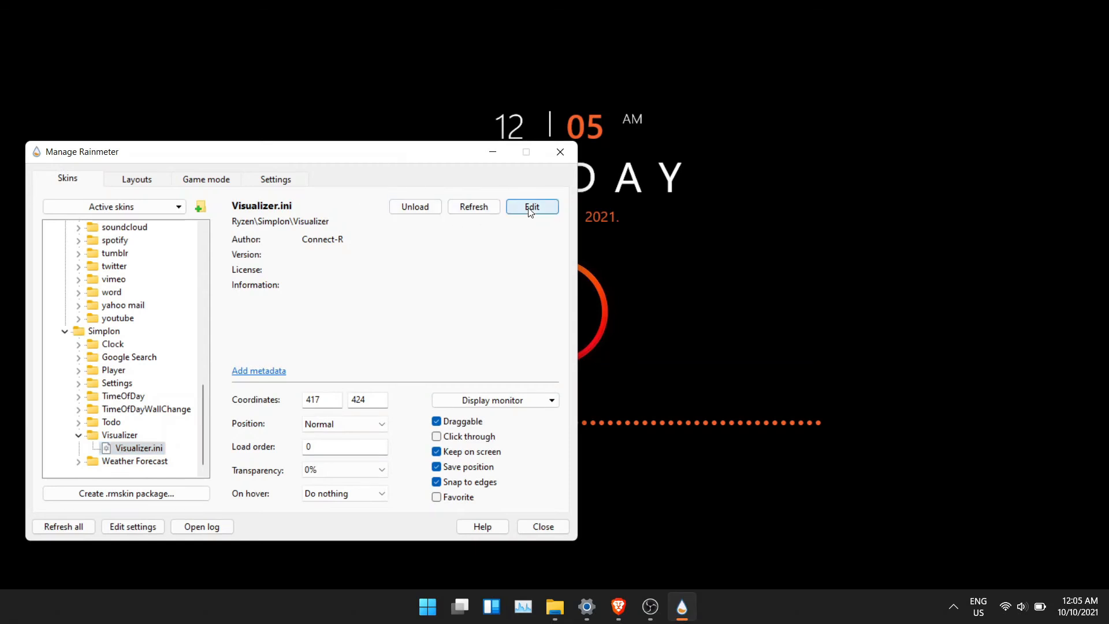
Select the Color value 245,98,44,255 on line 13 of Visualizer.ini in Notepad
click(532, 207)
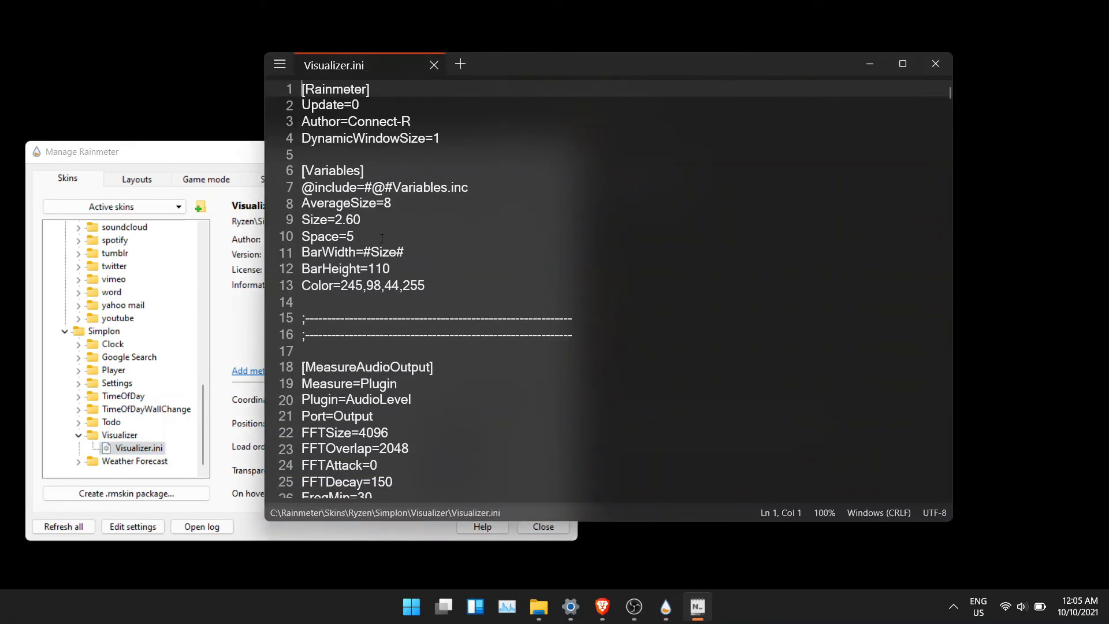
drag(333, 285, 426, 285)
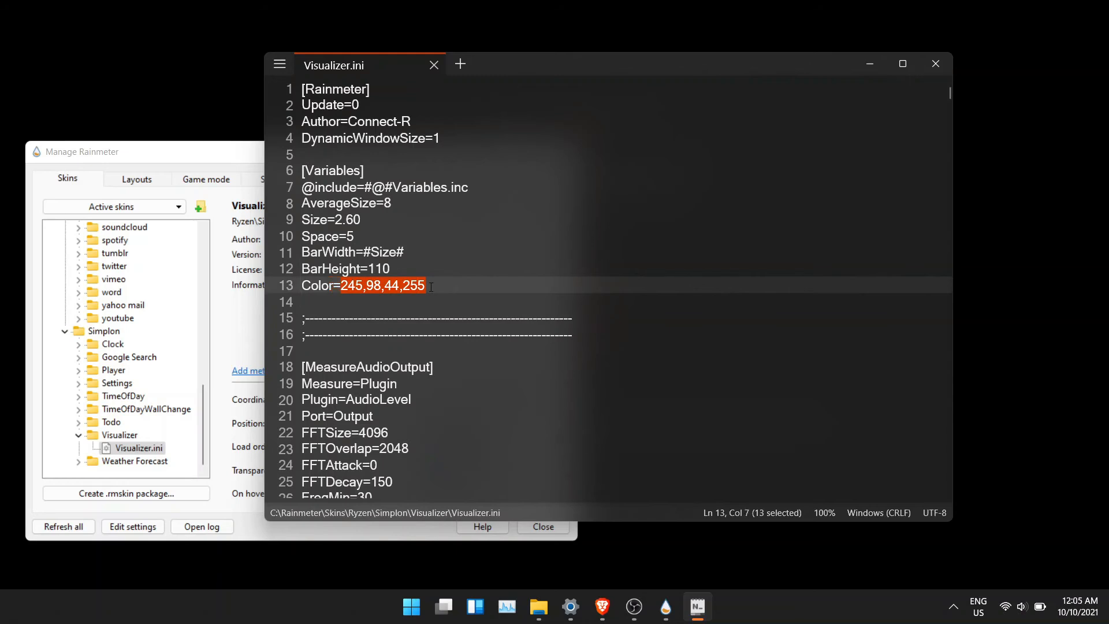
click(279, 65)
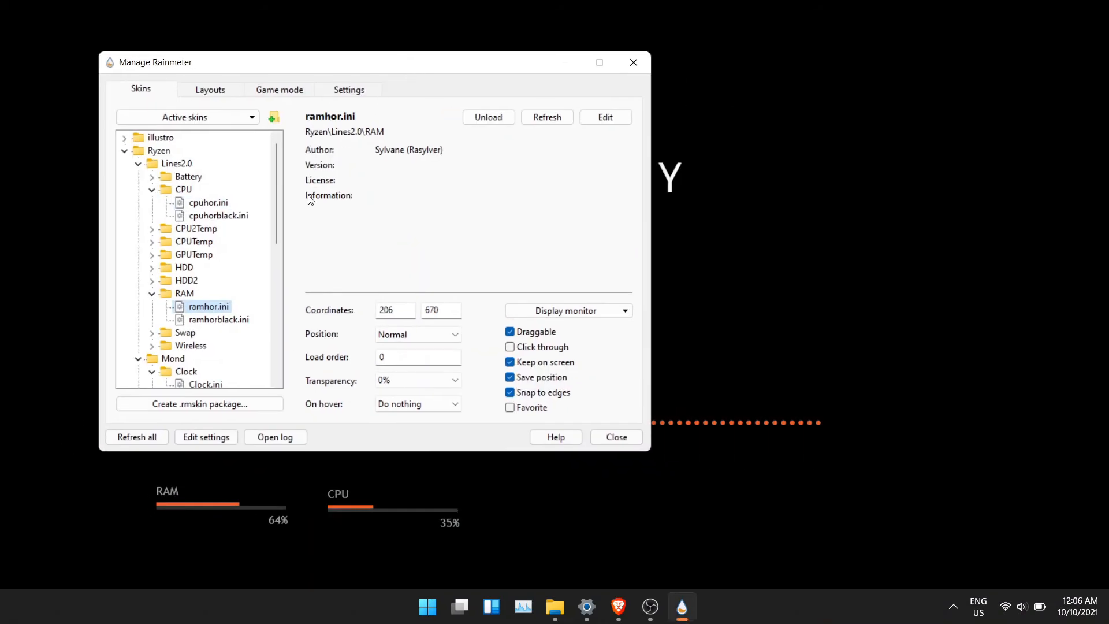
Load the Lines2.0 RAM, CPU and HDD meters plus the Silk bin button, then close the skin manager
click(184, 267)
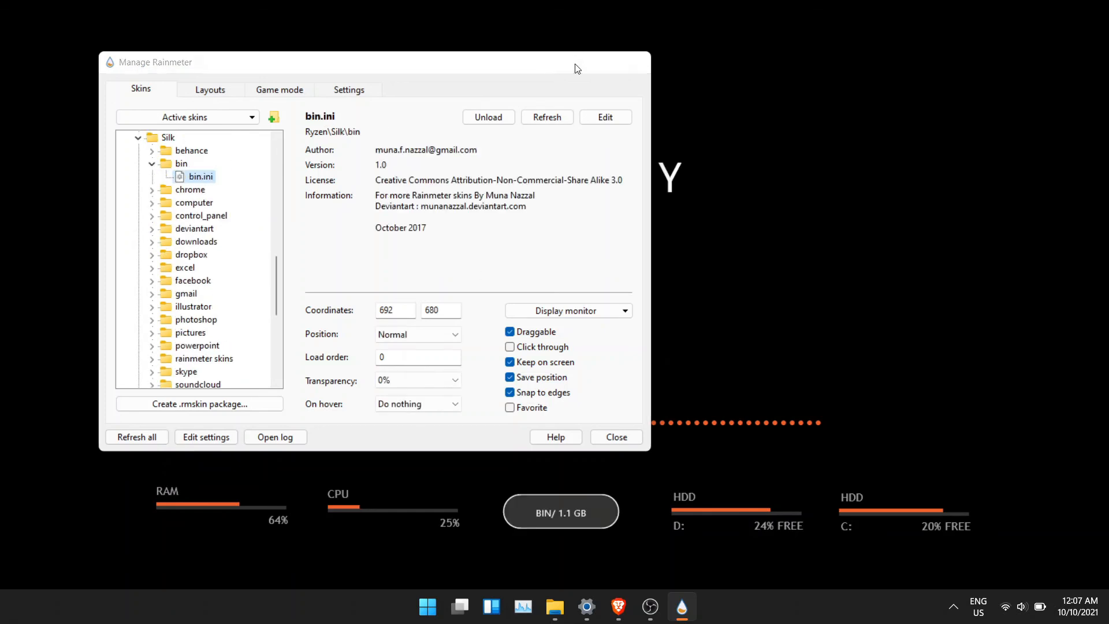
click(615, 437)
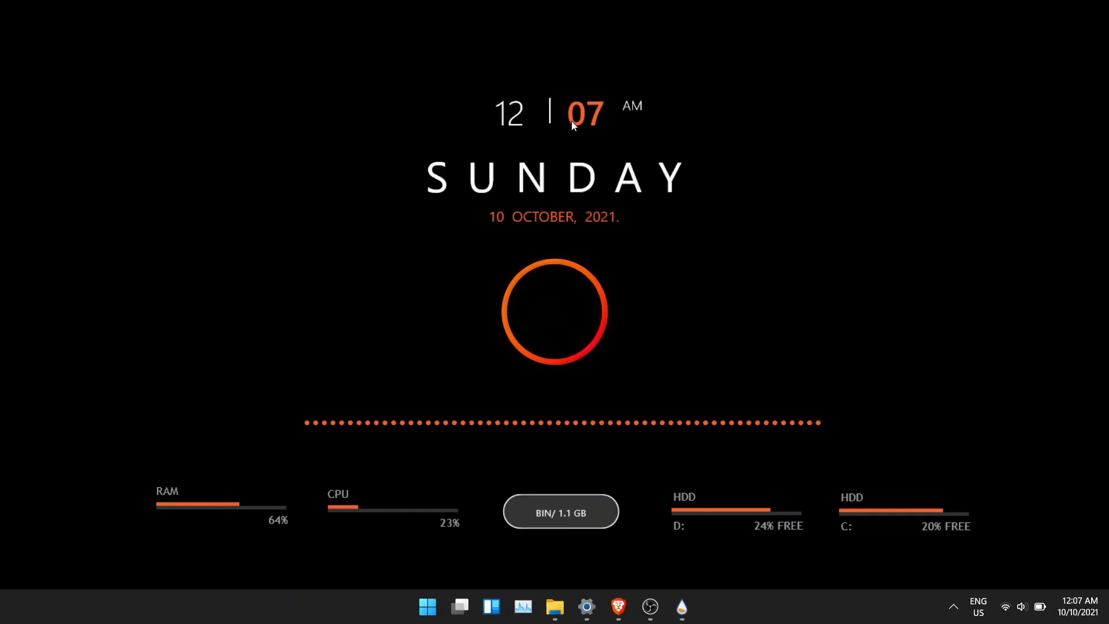
mouse_move(690, 421)
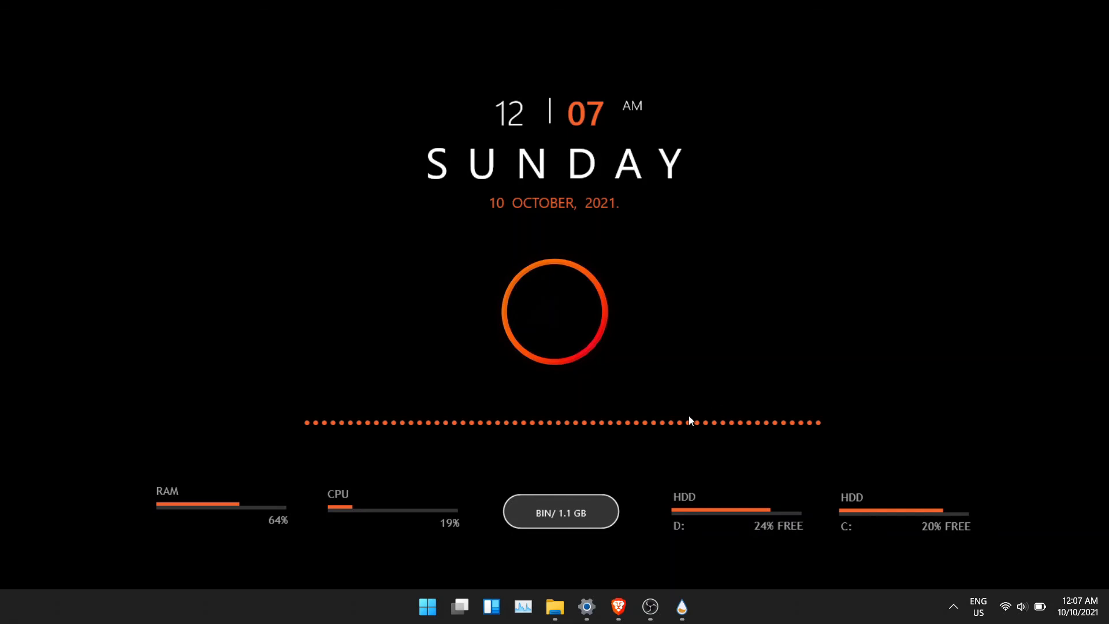
click(1004, 606)
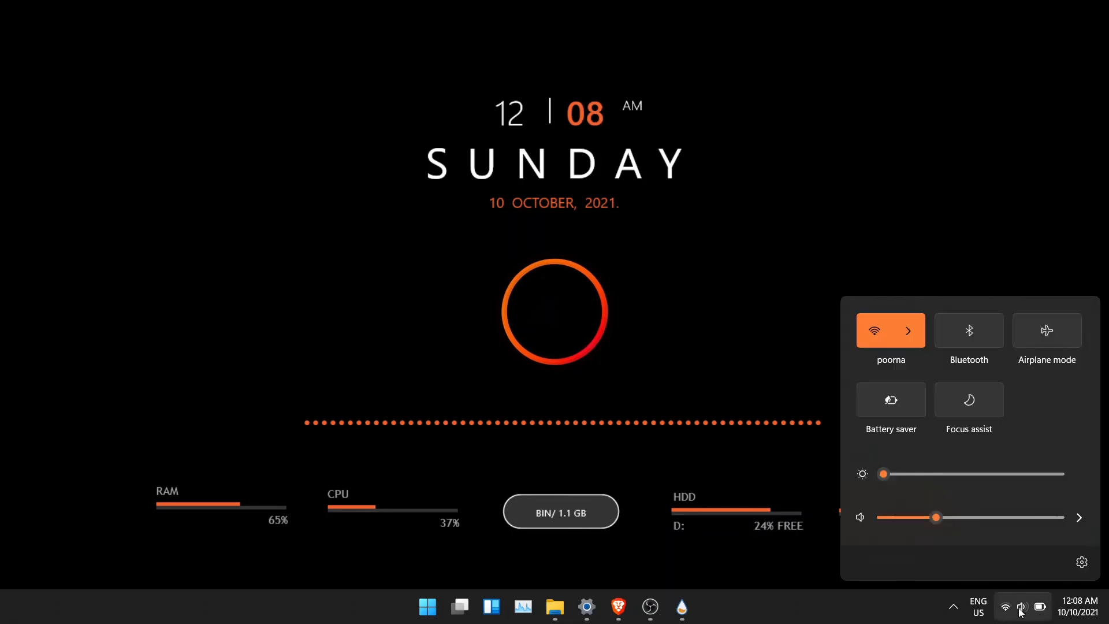
click(1080, 607)
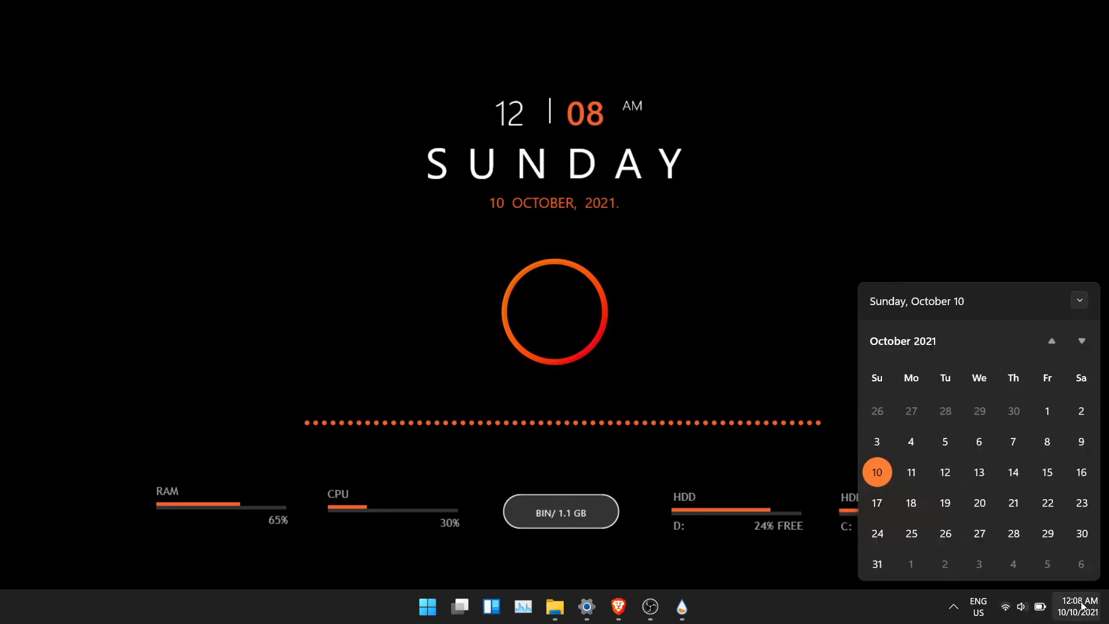
click(426, 607)
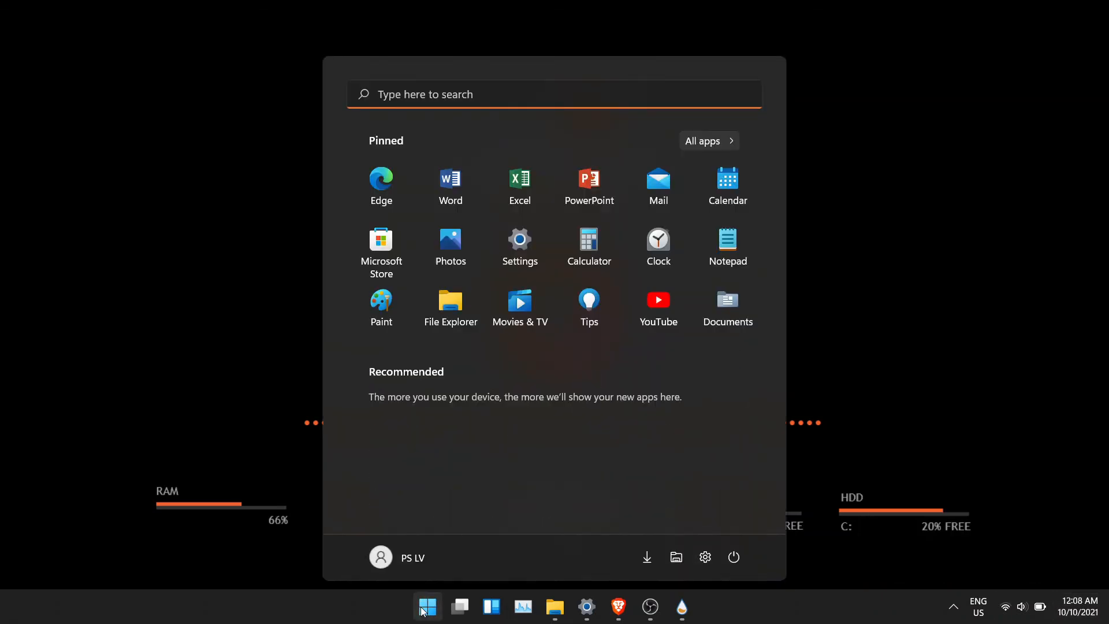